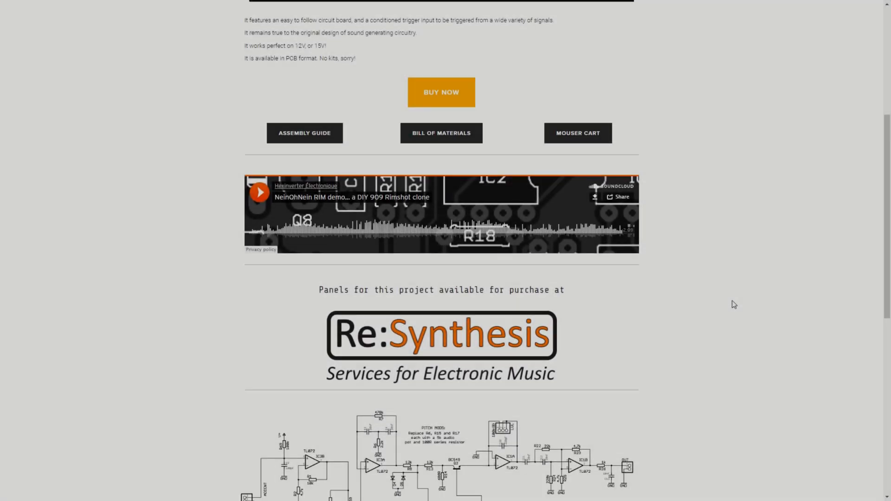
Enlarge the NeinOhNein RIM v1.0 TR-909 rimshot schematic into the full-screen lightbox viewer
left_click(440, 449)
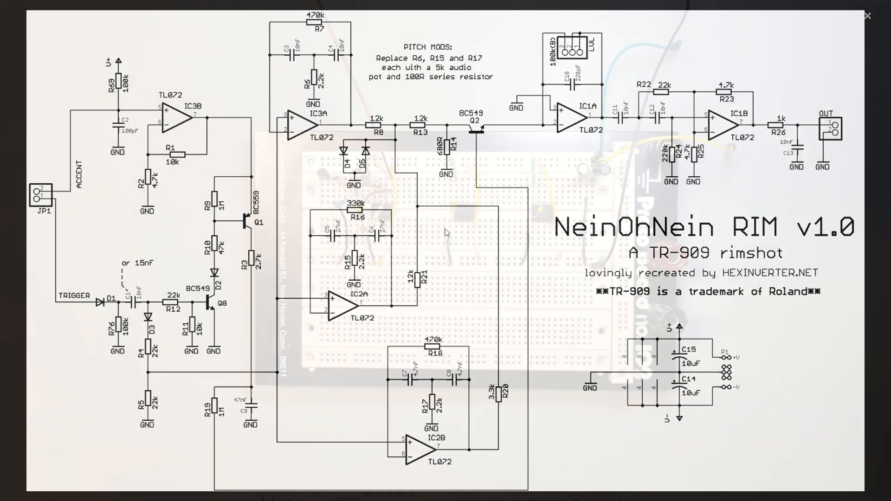